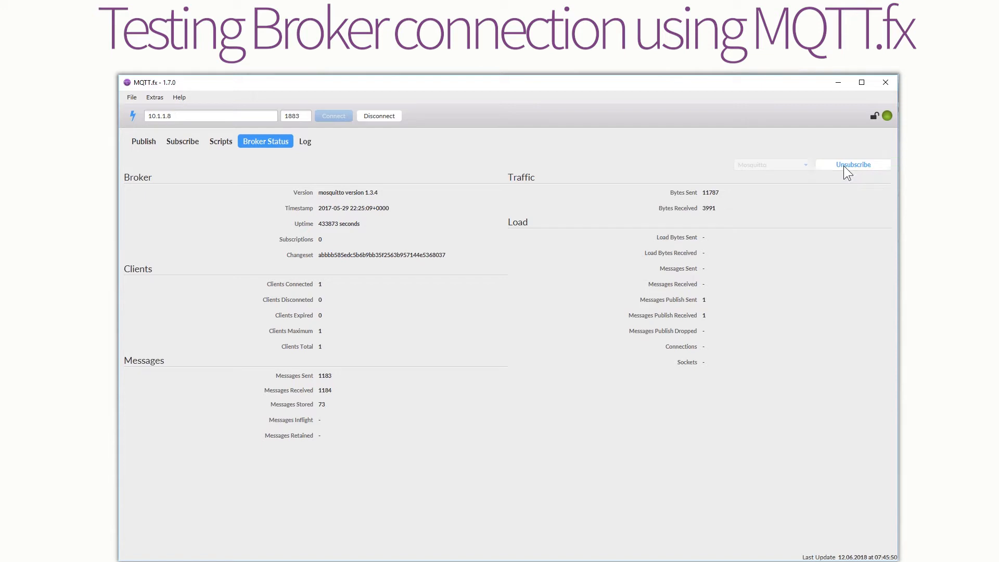
Add topic "top_level/field/" with payload SS0, publishing only when changed
click(144, 141)
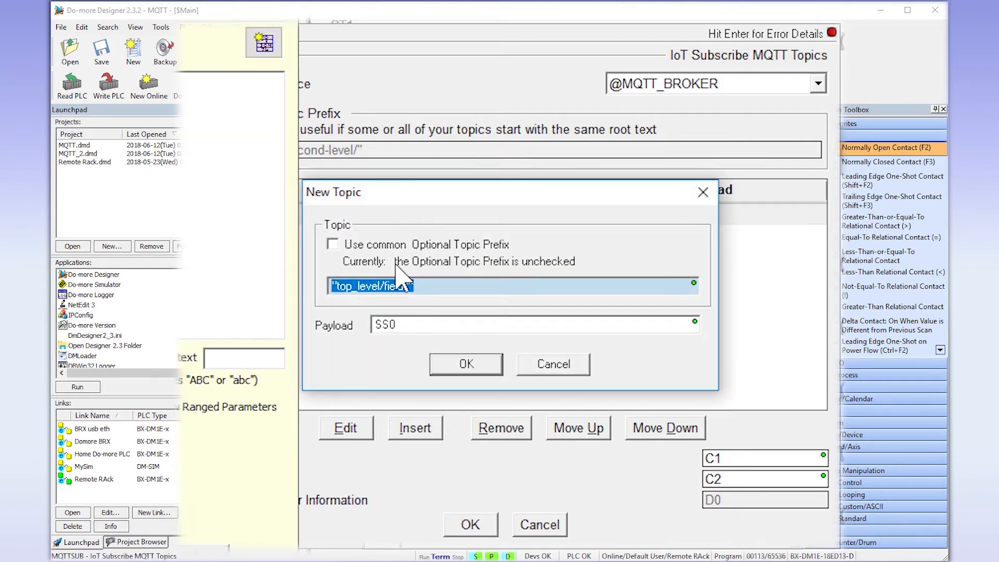
mouse_move(398, 369)
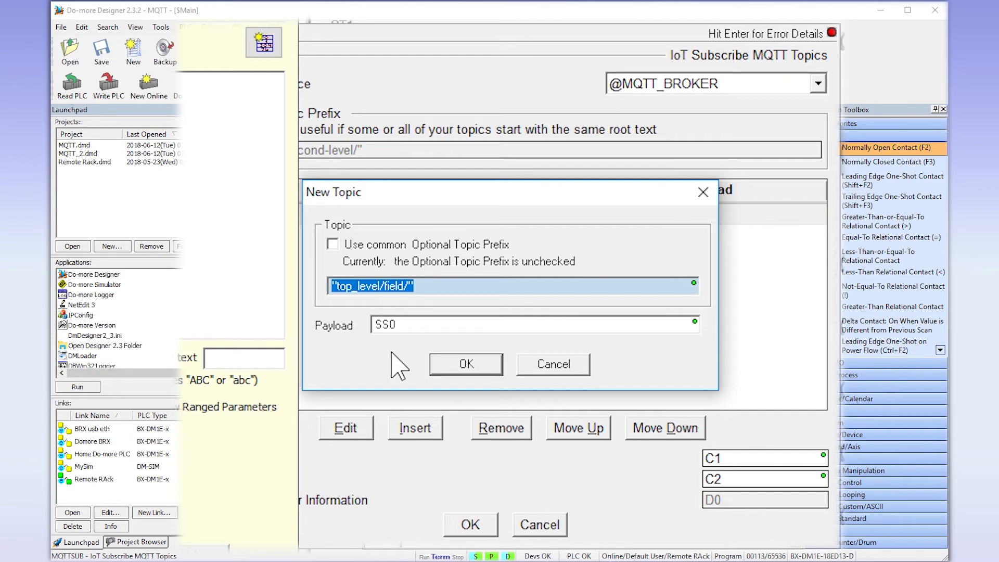
click(465, 363)
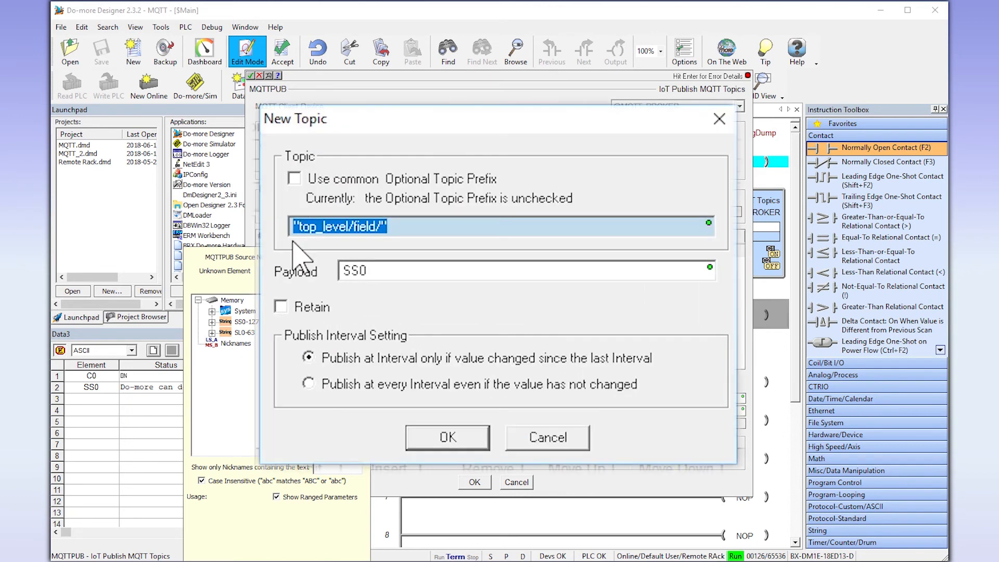
Confirm the C3 publish rung sending SS1 to "BRXPUB/Data" with retain, on change
click(447, 437)
text(C3)
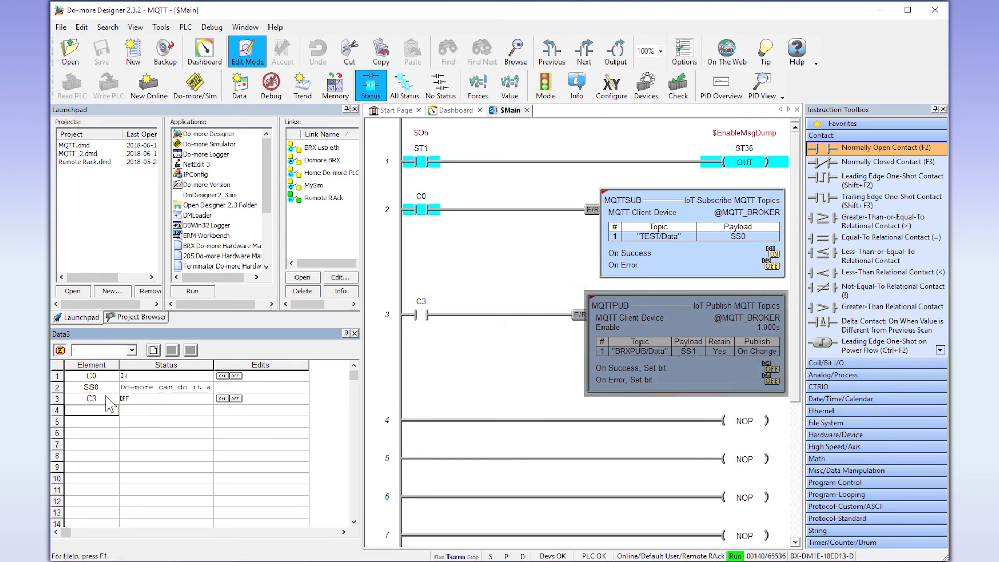